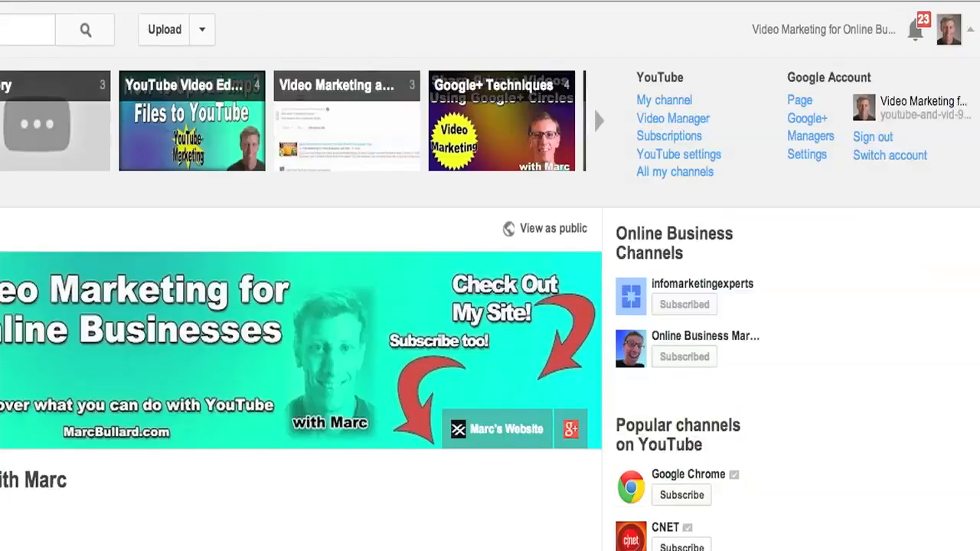
- Choose Video Manager from the account menu to list the channel's uploaded videos
left_click(673, 118)
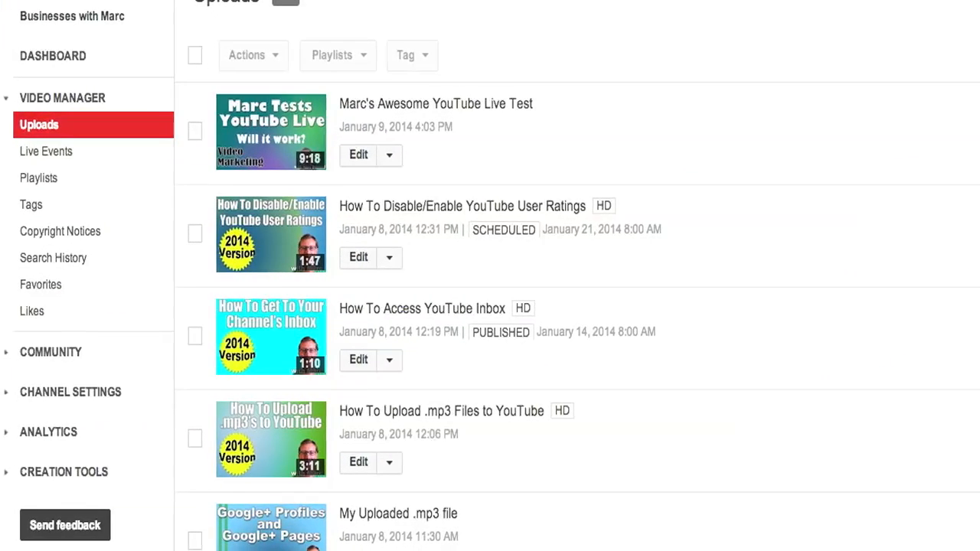
mouse_move(70, 392)
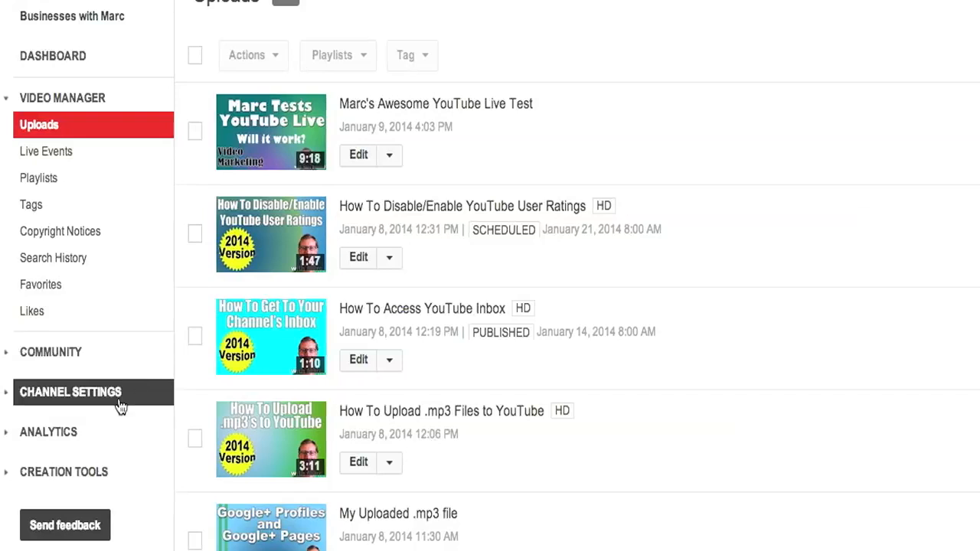
mouse_move(91, 352)
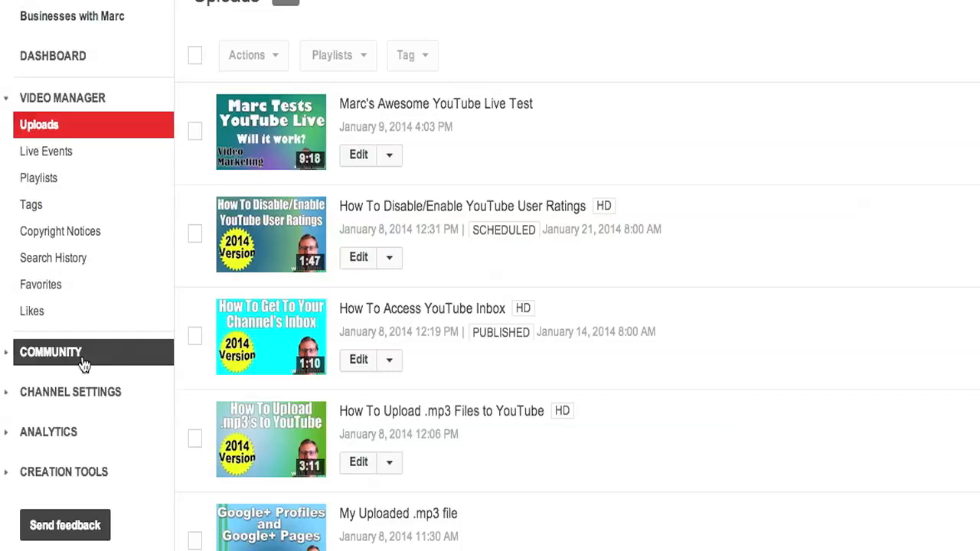
- Open Comments under COMMUNITY in the left sidebar
left_click(51, 353)
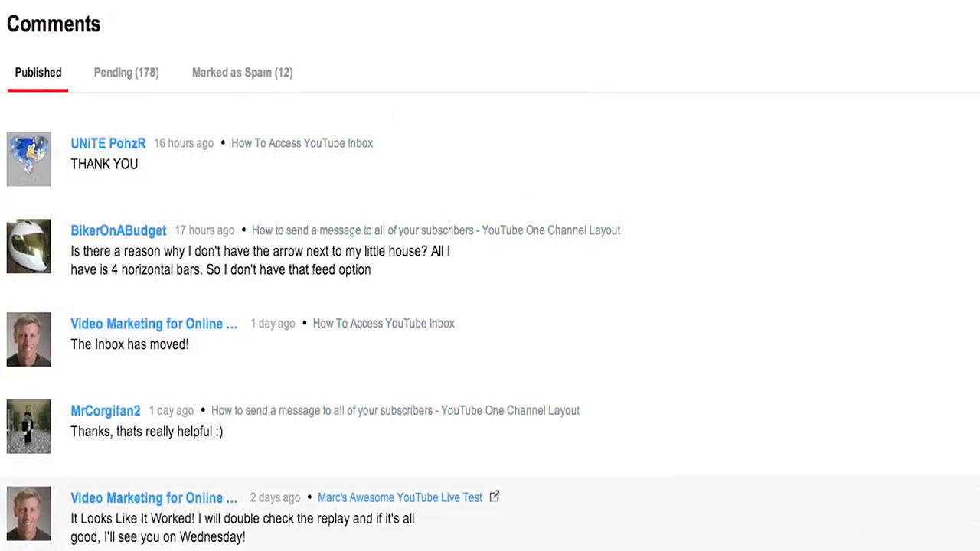
- Scroll the published comments, then switch to the Pending (178) comments list
scroll("down", 3)
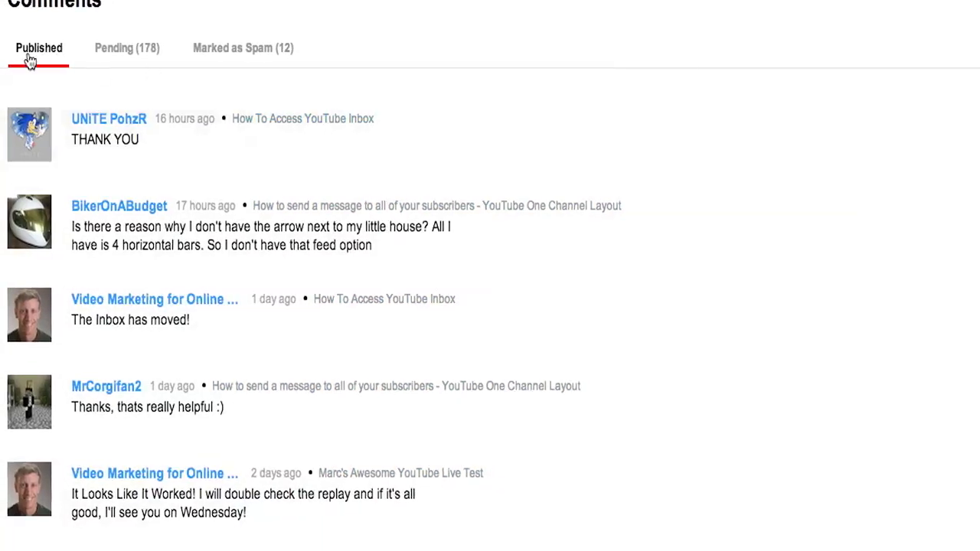
mouse_move(111, 53)
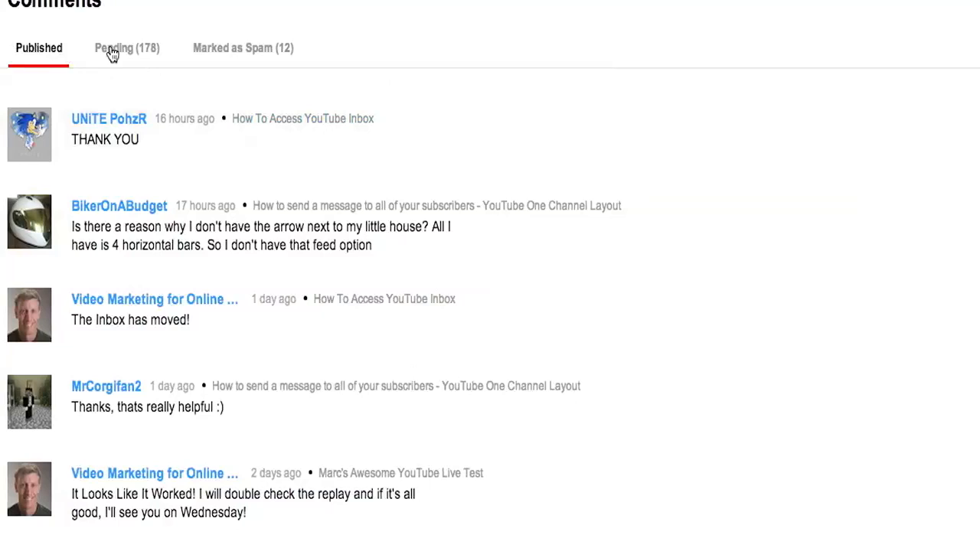
left_click(127, 48)
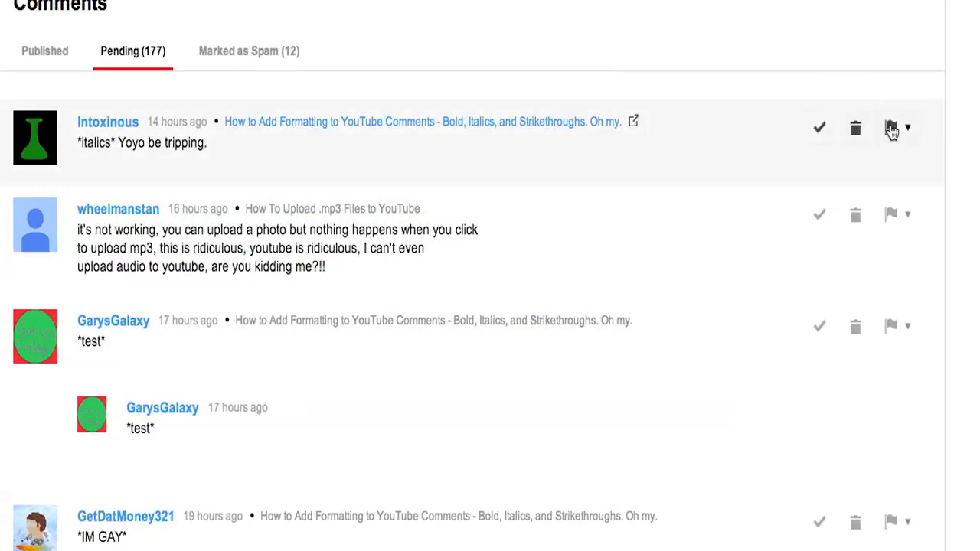
left_click(909, 127)
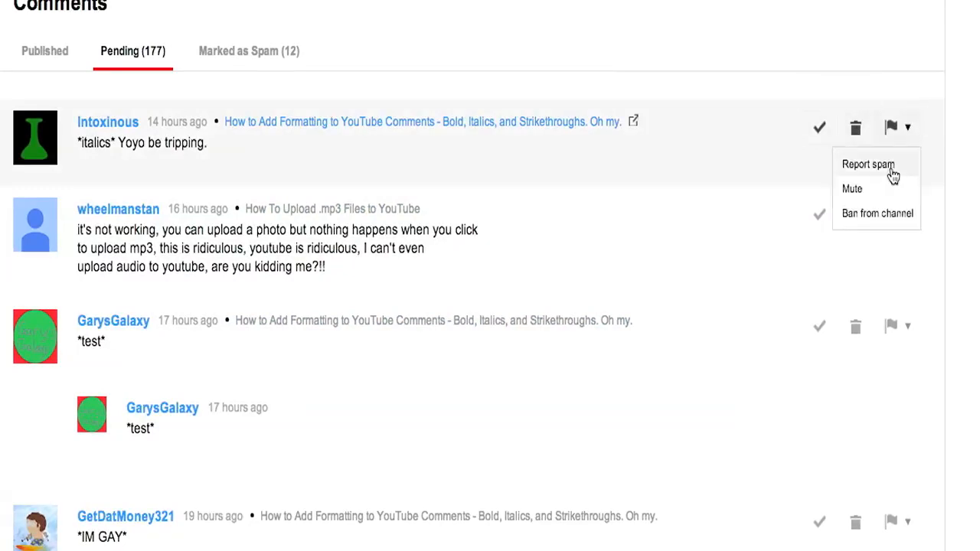
left_click(547, 61)
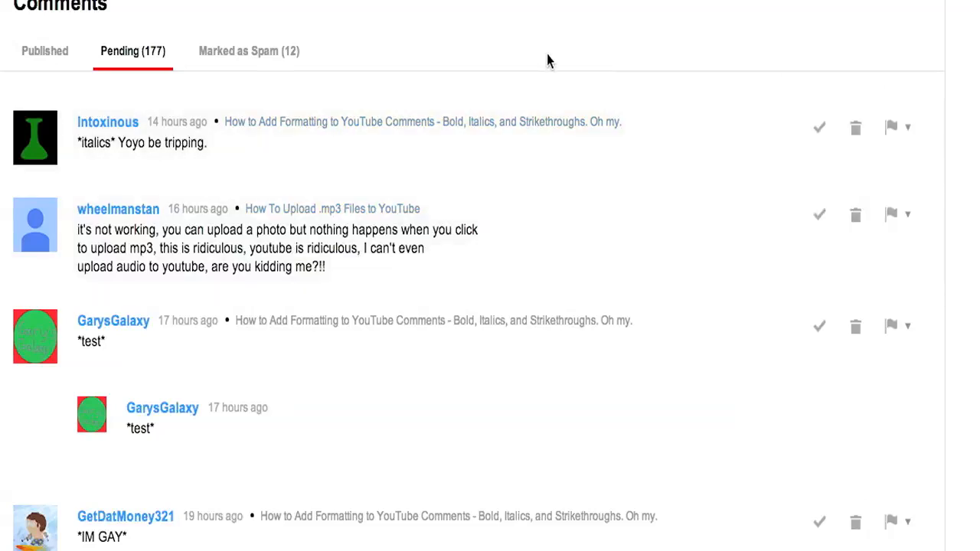
mouse_move(819, 128)
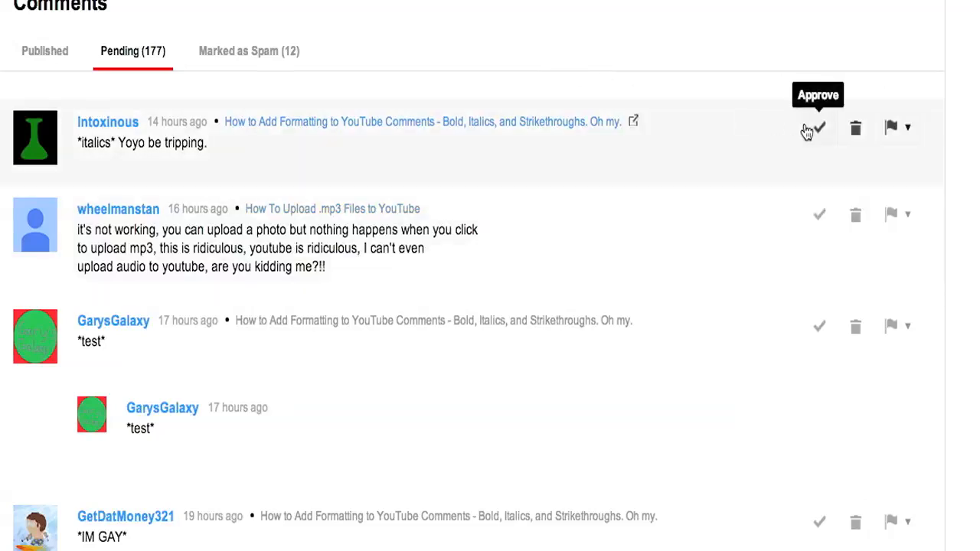
- Approve the top four pending comments, including Yoyo and mp3, delete 'woah', then view spam
left_click(819, 128)
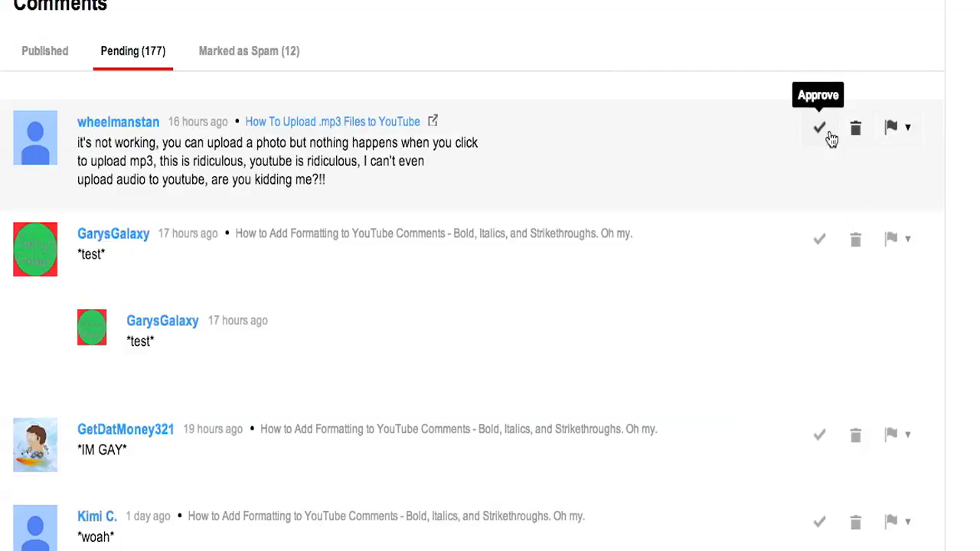
left_click(818, 127)
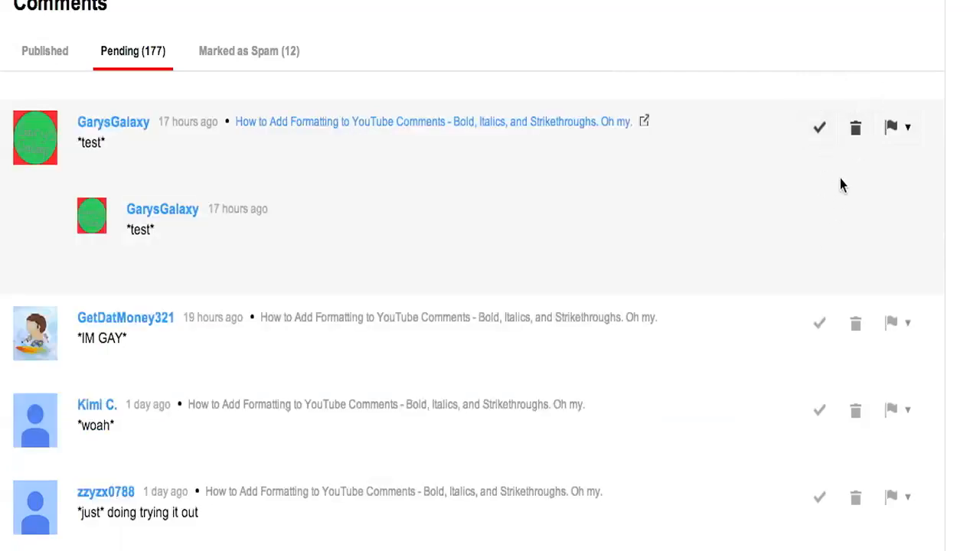
left_click(819, 128)
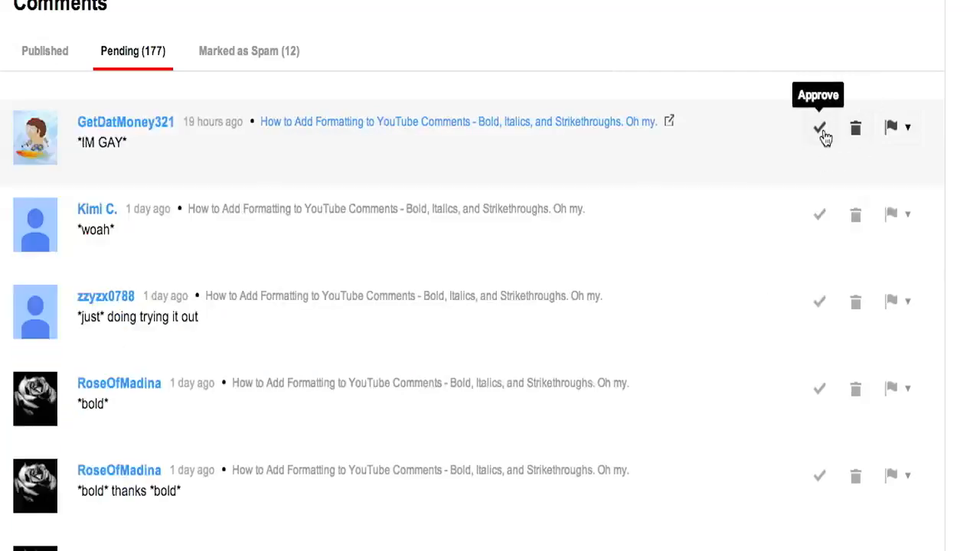
left_click(819, 128)
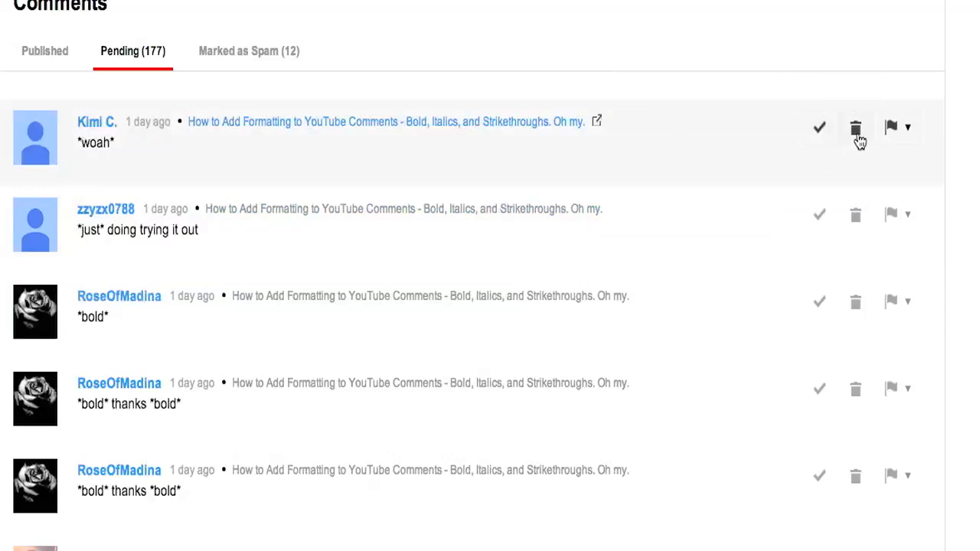
left_click(856, 127)
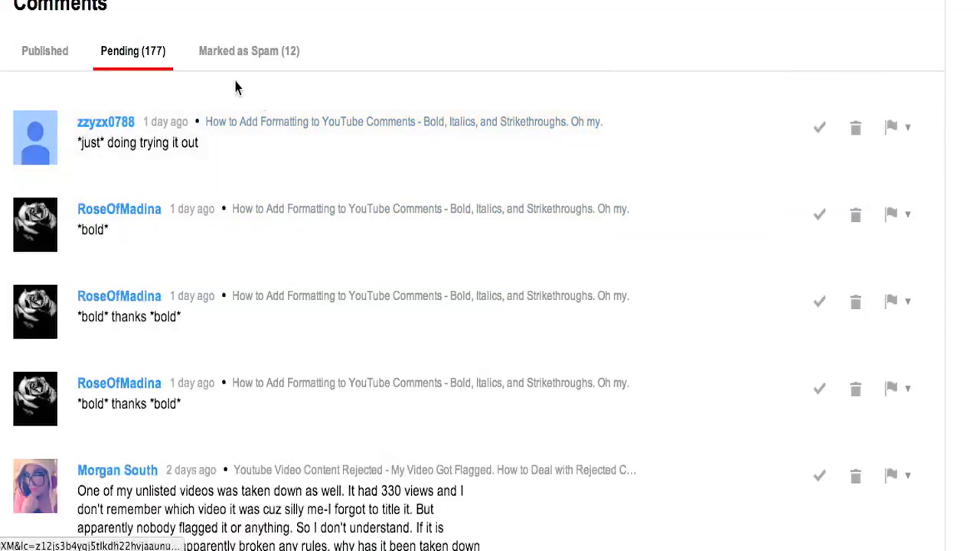
left_click(249, 51)
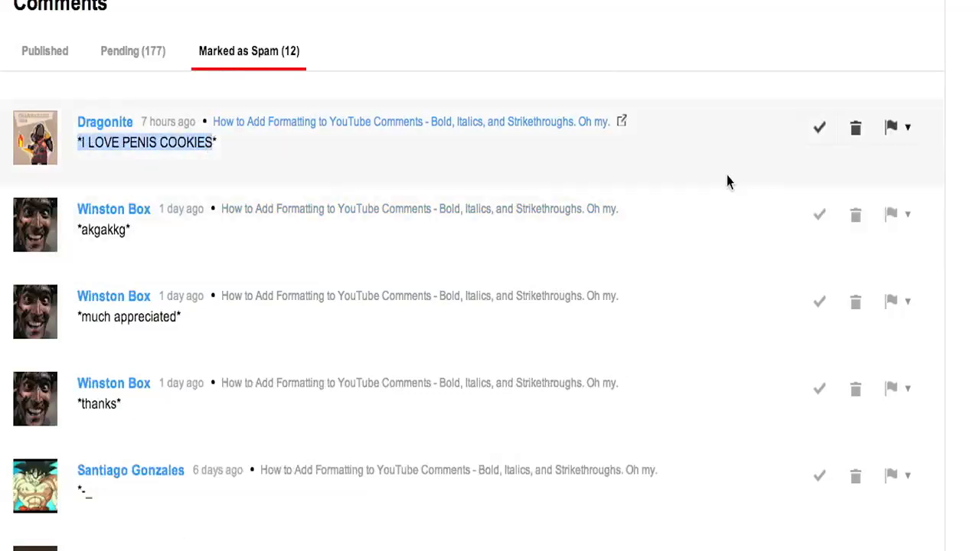
- Trash two spam comments, leaving 10 flagged, then switch back to Published
left_click(855, 127)
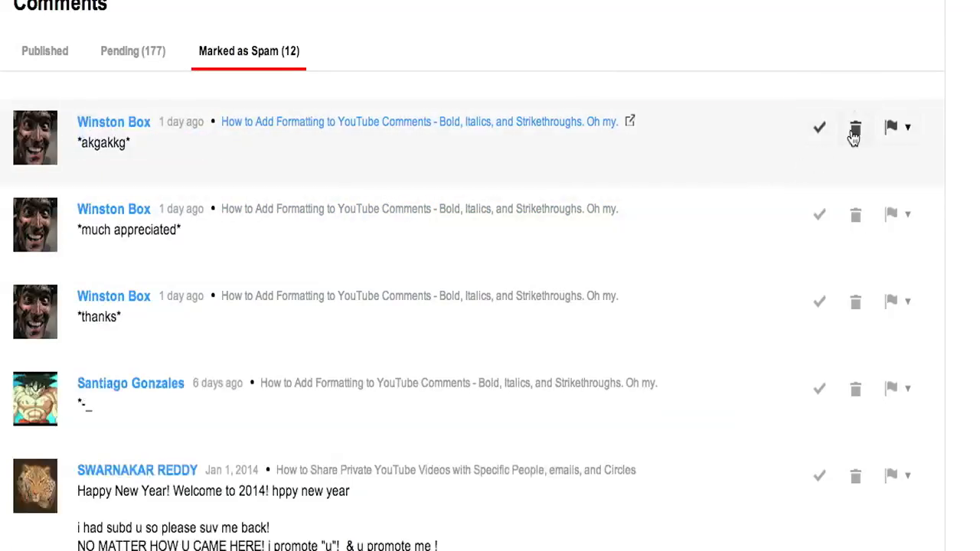
left_click(854, 127)
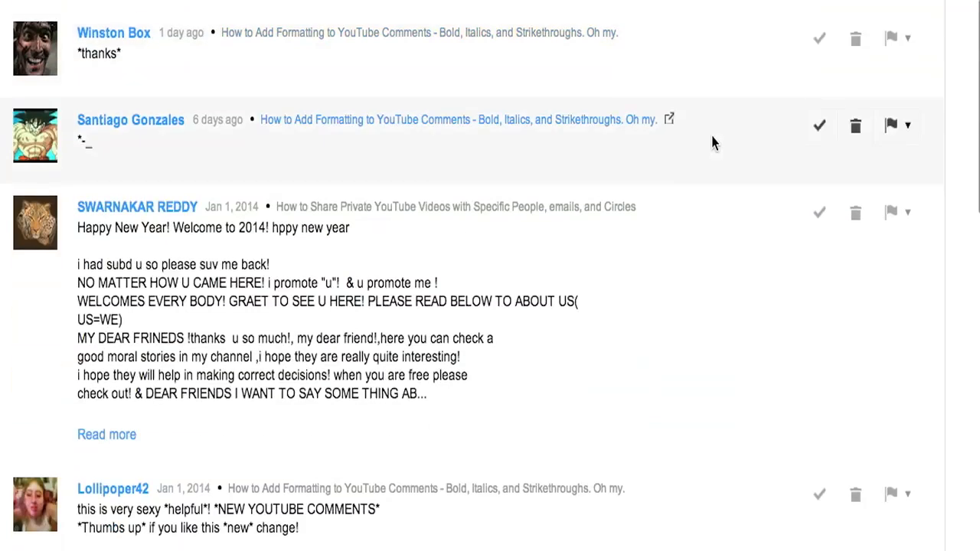
scroll("down", 3)
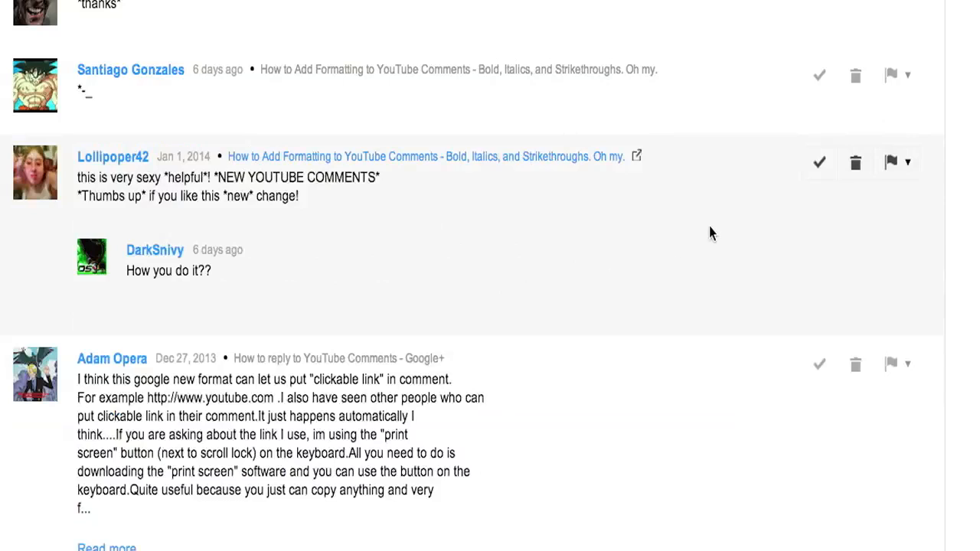
left_click(908, 161)
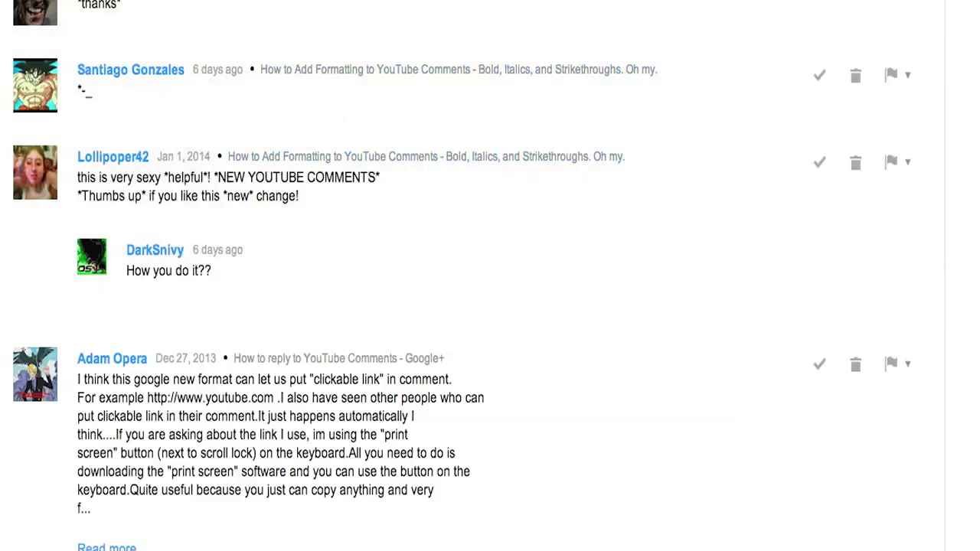
left_click(248, 51)
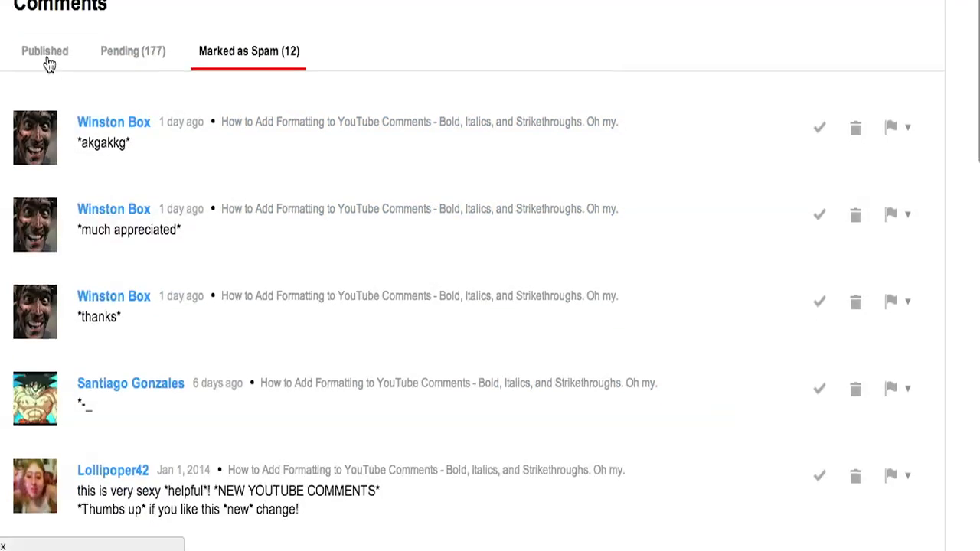
left_click(44, 51)
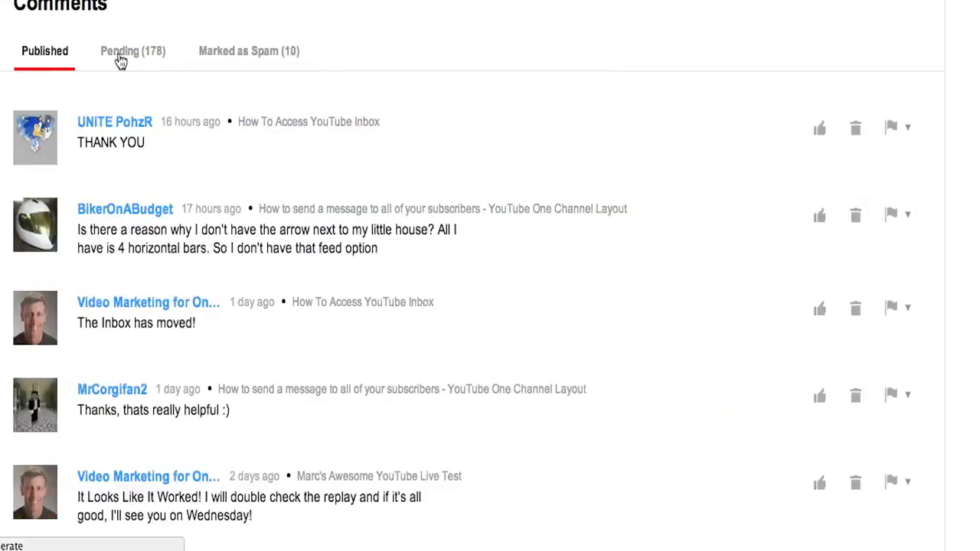